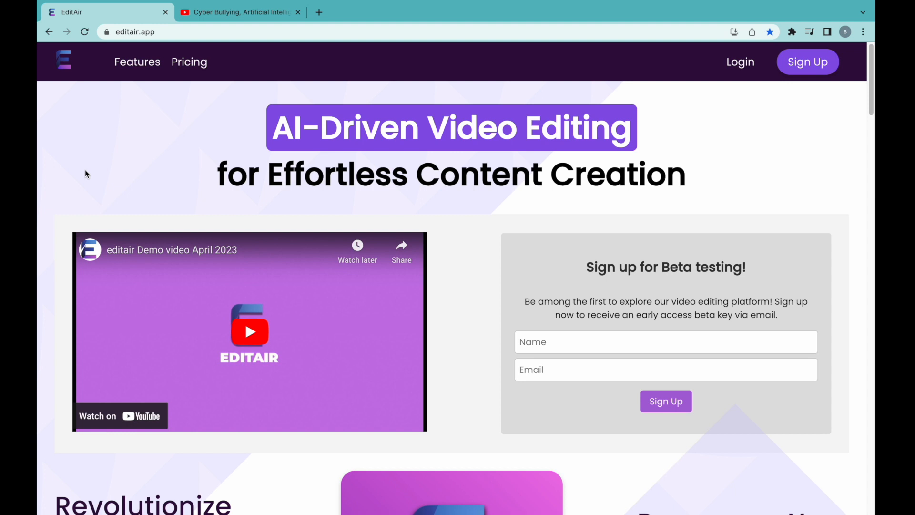
mouse_move(93, 178)
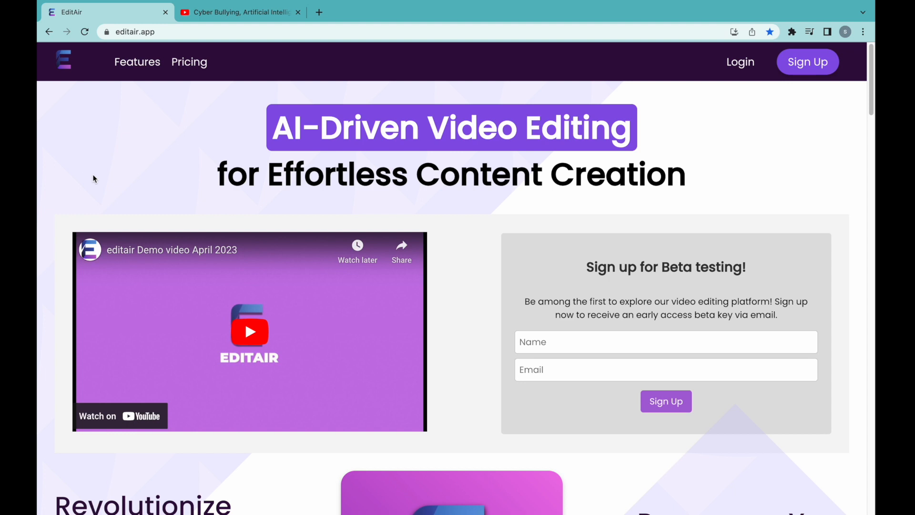
- Go to the EditAir sign-in page from the top navigation
click(740, 61)
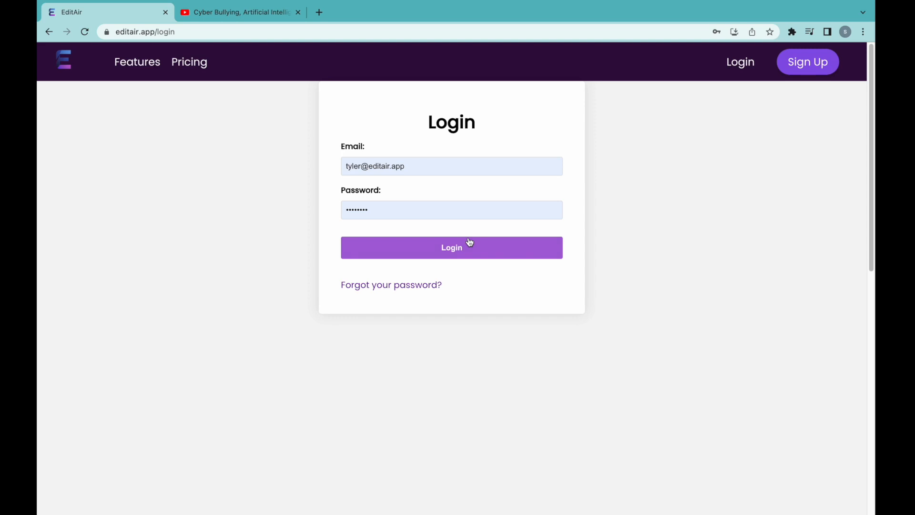
- Sign in with the filled-in credentials to reach the dashboard
click(451, 246)
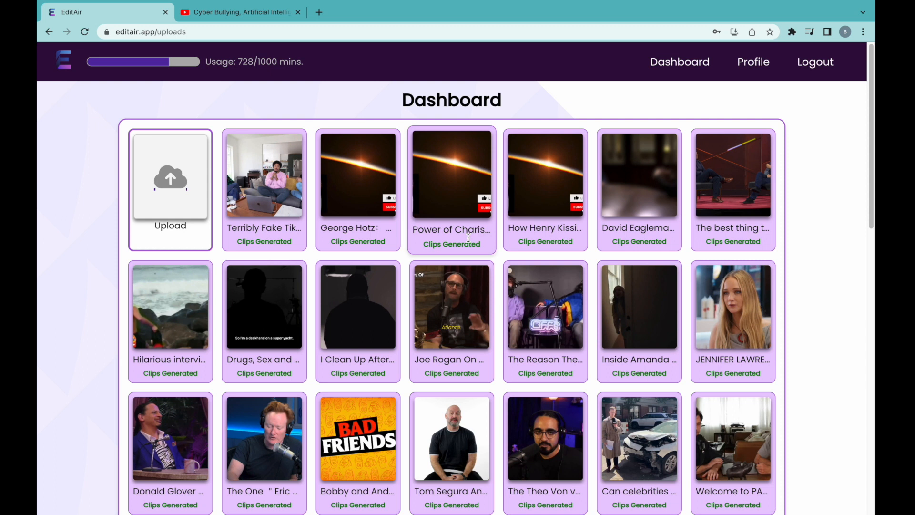
- Start a new upload and copy the cyber bullying podcast's YouTube link
click(170, 188)
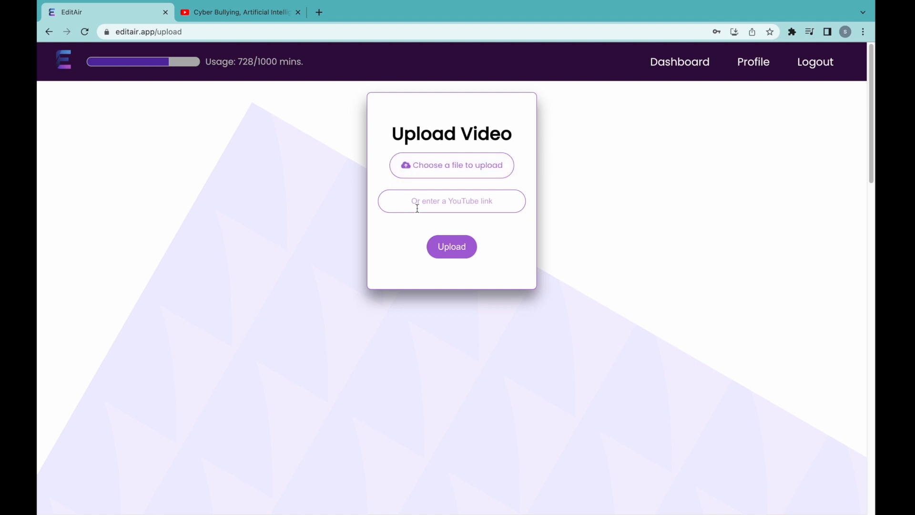
click(240, 11)
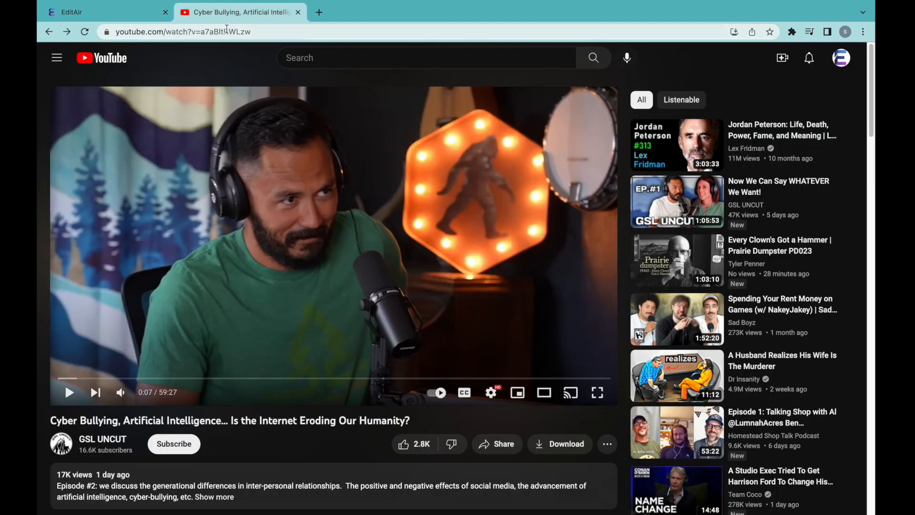
right_click(178, 32)
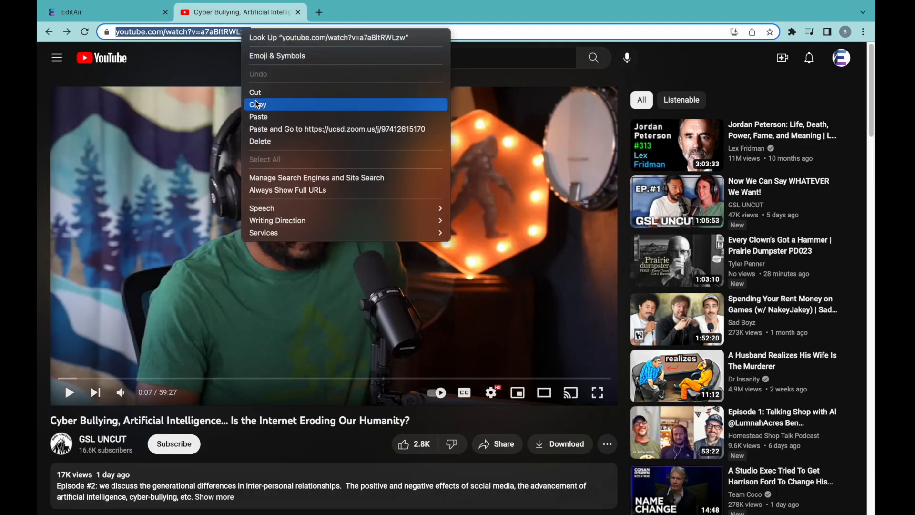
click(104, 12)
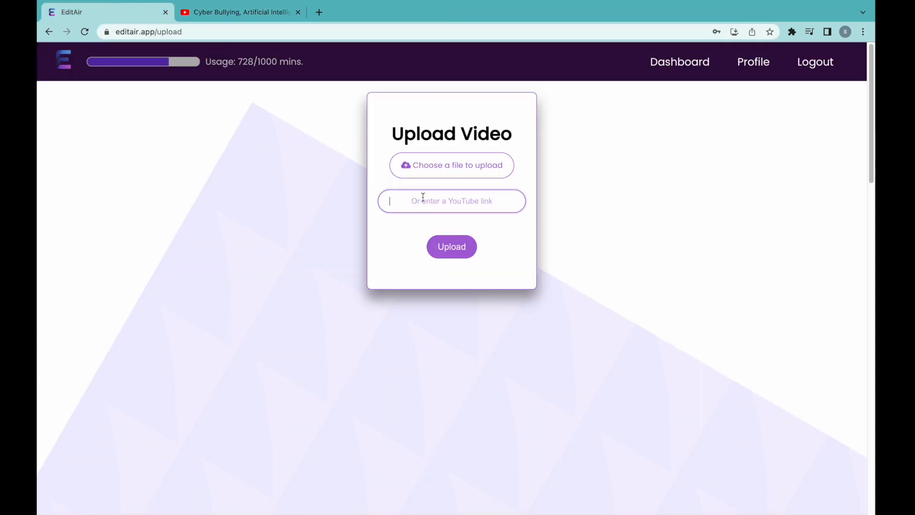
- Submit the YouTube link so the podcast uploads to the dashboard
text(https://www.youtube.com/watch?v=a)
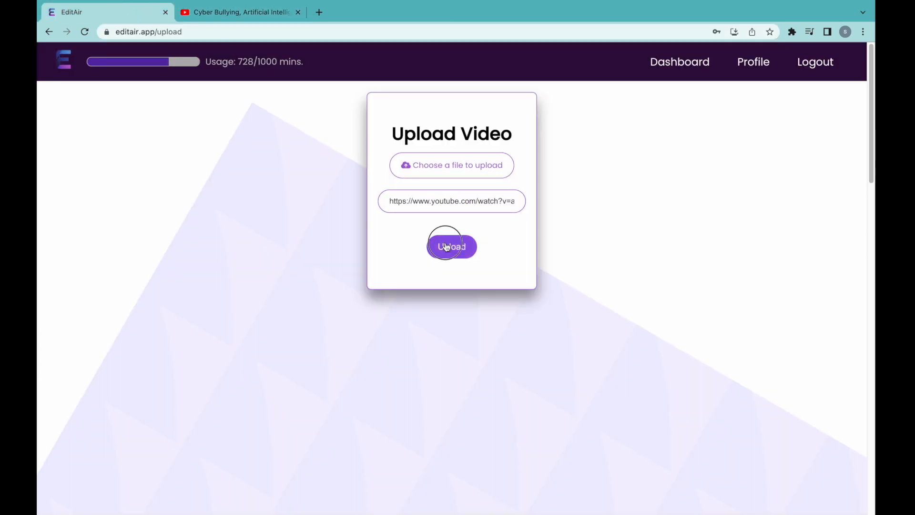
click(451, 246)
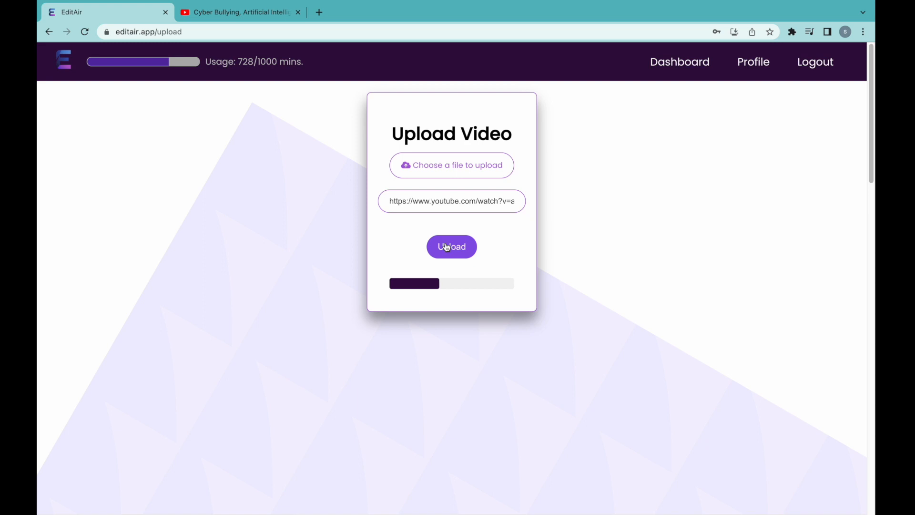
click(451, 246)
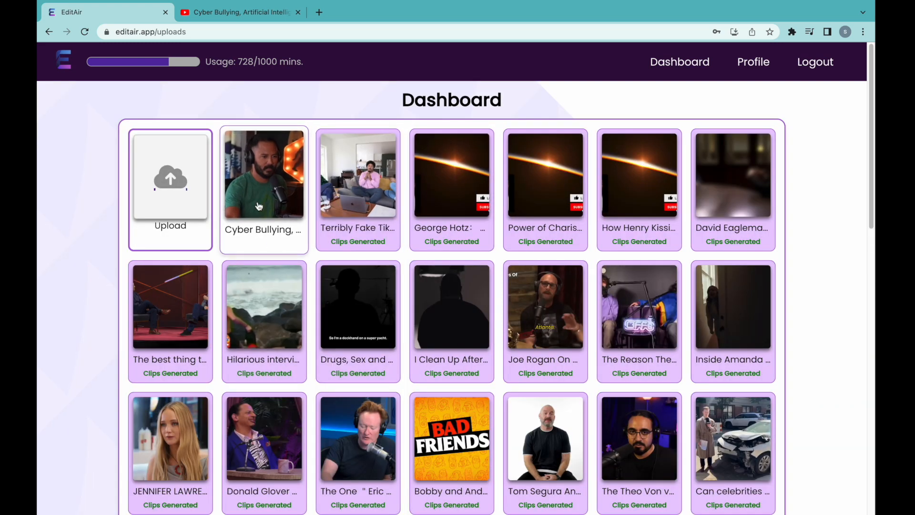
- Begin clip settings for the Cyber Bullying video with captions positioned at the bottom
click(263, 175)
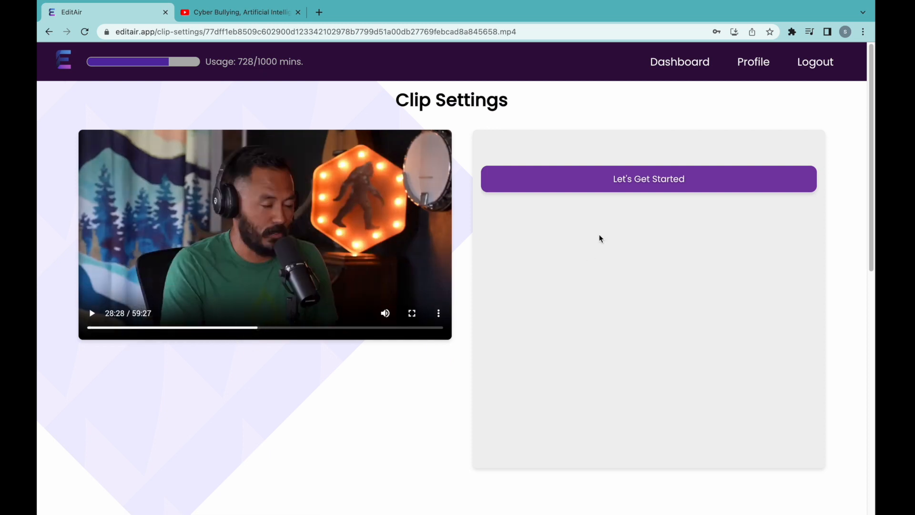
click(648, 178)
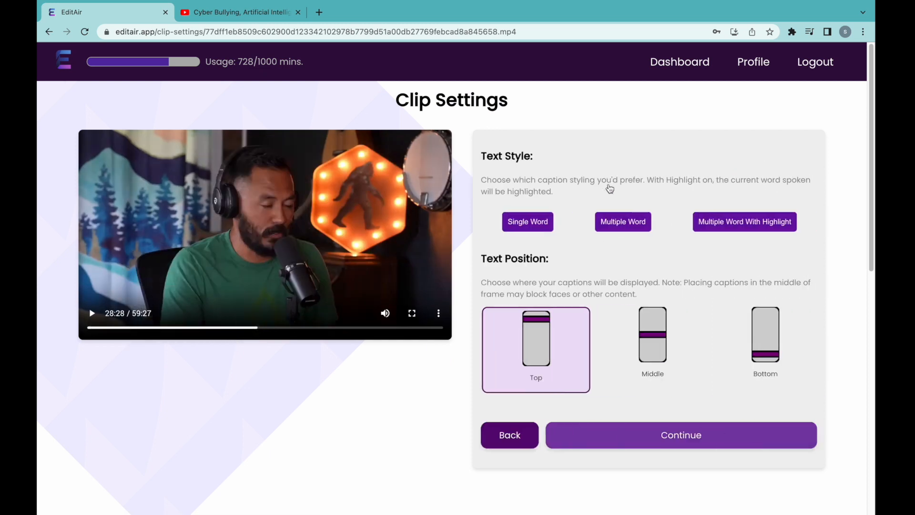
click(527, 222)
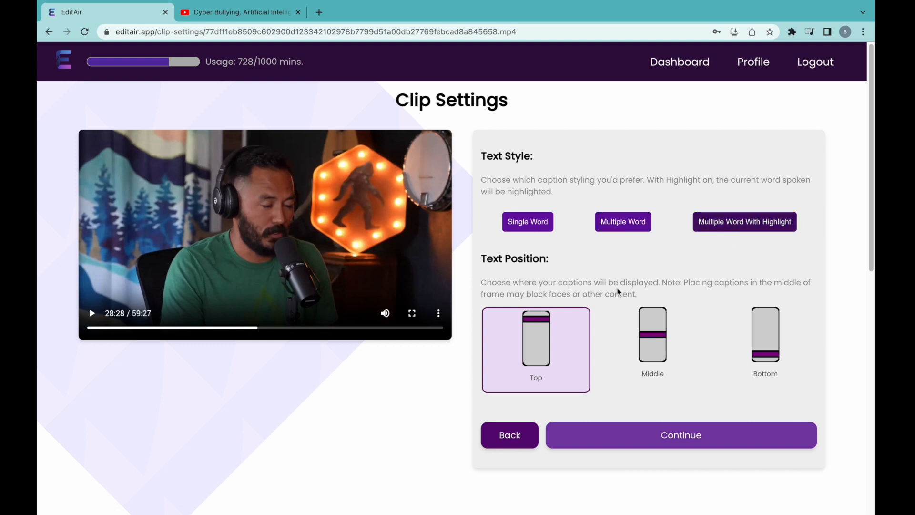
mouse_move(766, 335)
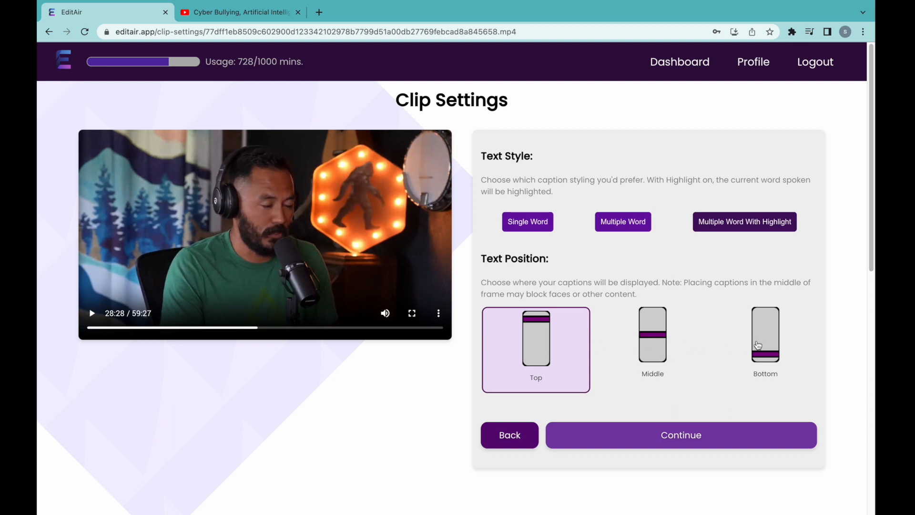
click(766, 335)
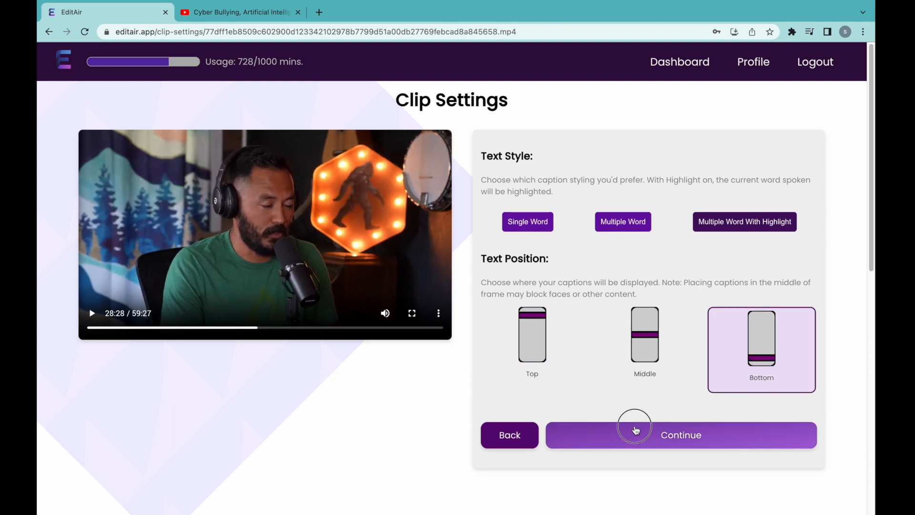
- Give the captions a custom green colour and continue to text size and font
click(681, 435)
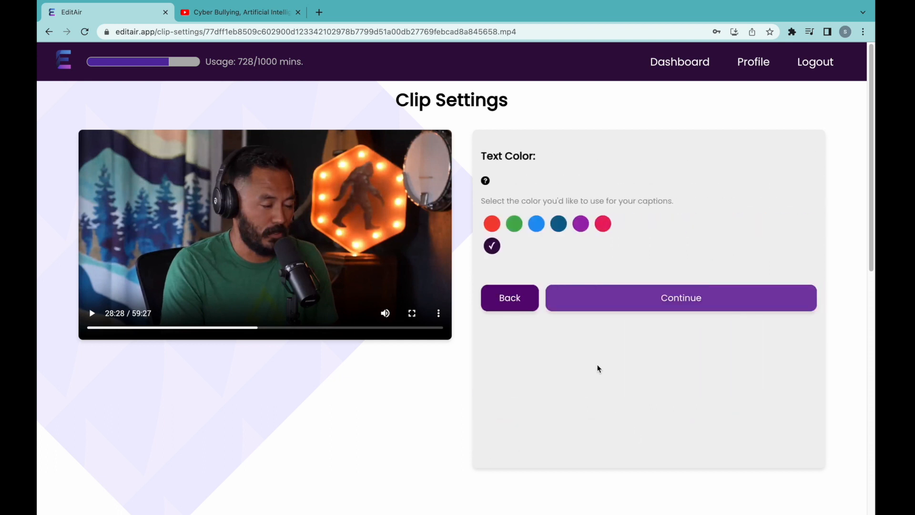
click(492, 245)
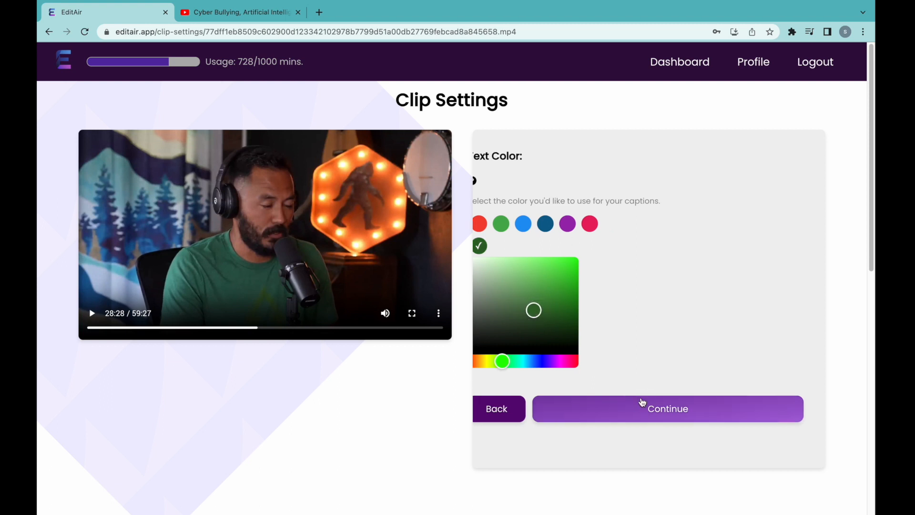
click(667, 408)
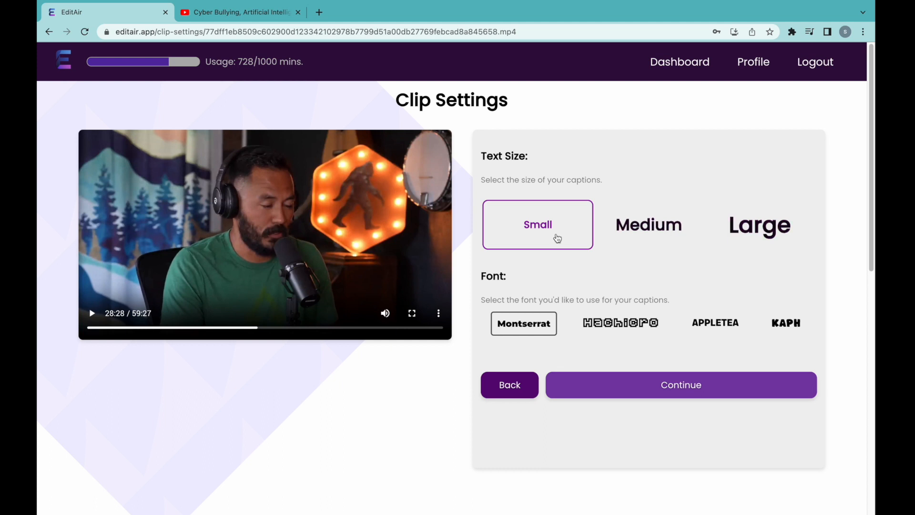
- Choose medium caption size and continue to the crop mode options
click(648, 225)
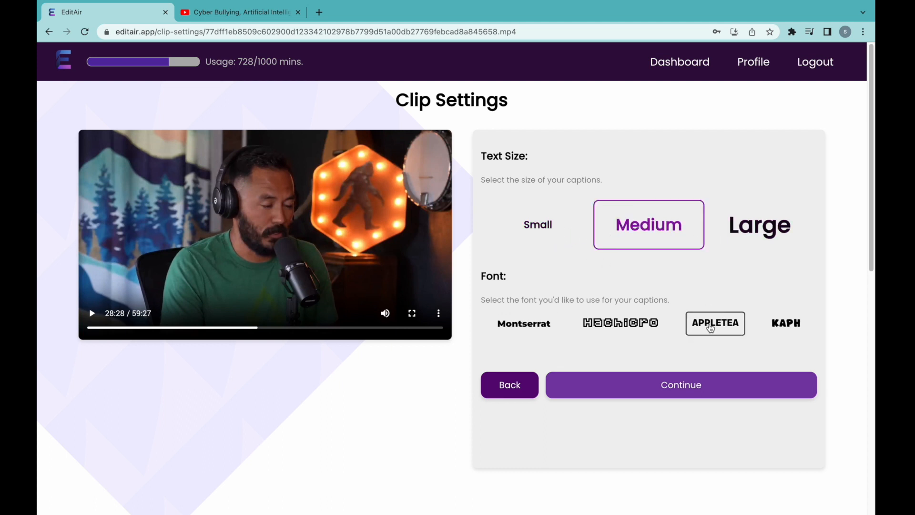
click(680, 384)
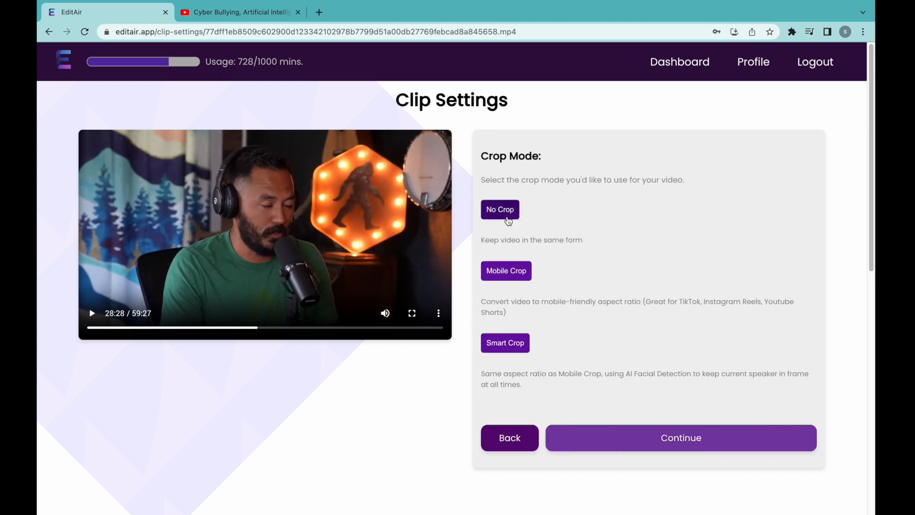
mouse_move(546, 323)
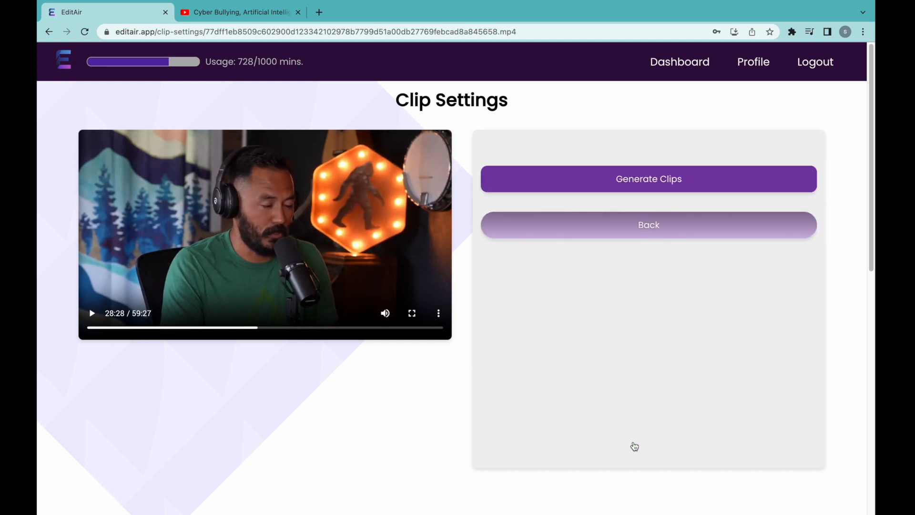
mouse_move(648, 186)
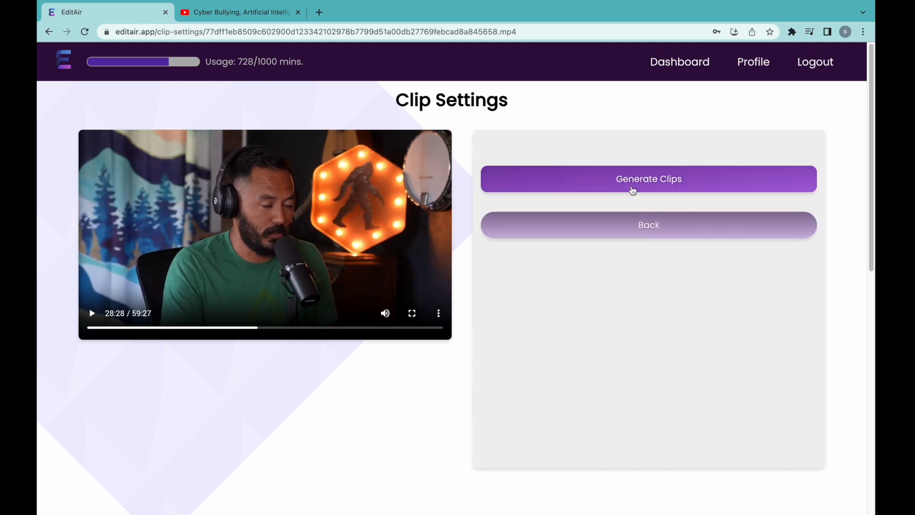
- Generate the clips and browse the list toward 'Living Under the Social Media Microscope'
click(648, 178)
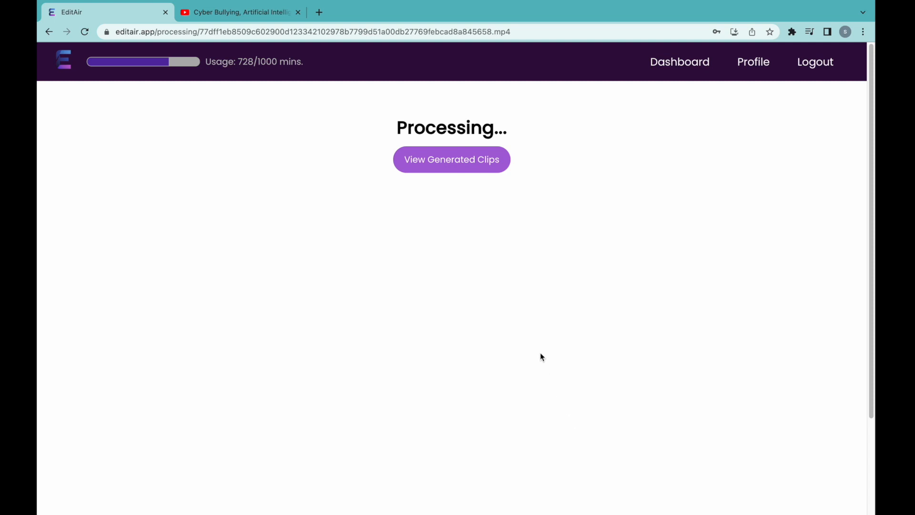
mouse_move(470, 168)
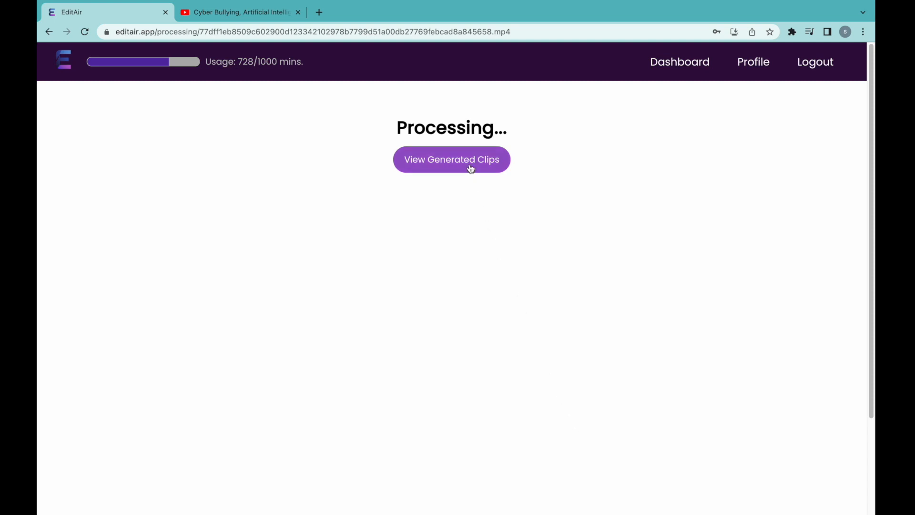
click(451, 159)
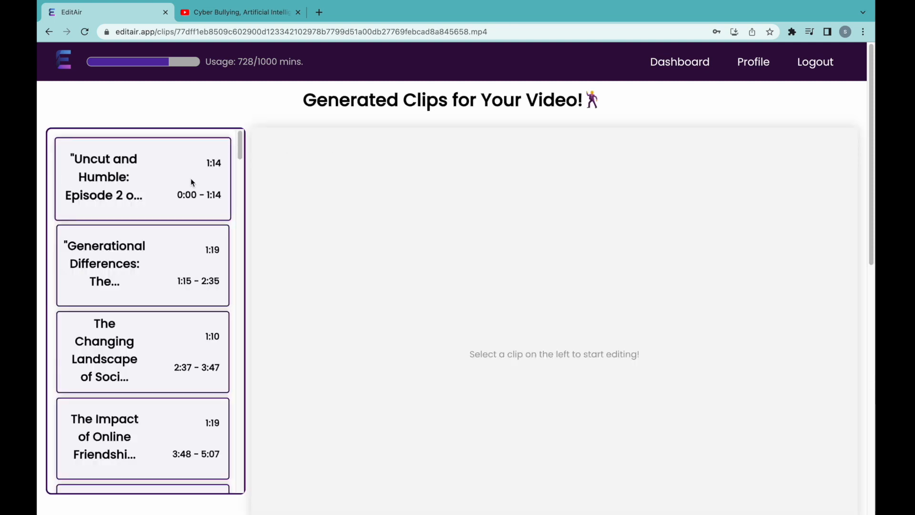
scroll(down, 3)
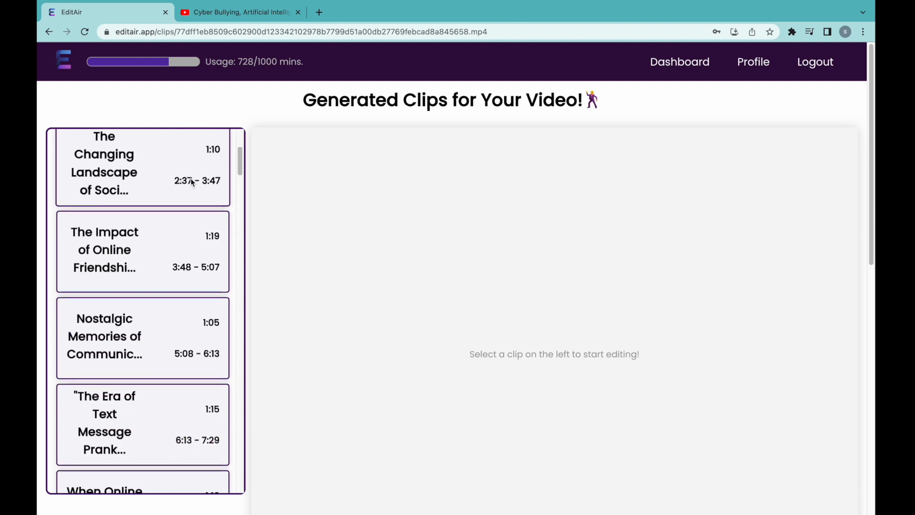
scroll(down, 3)
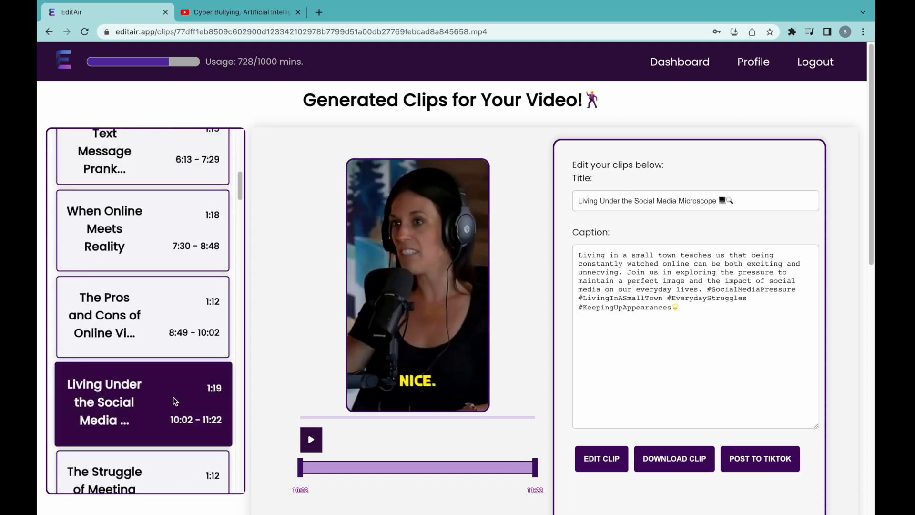
- Preview the clip and trim its start later and end earlier
scroll(down, 3)
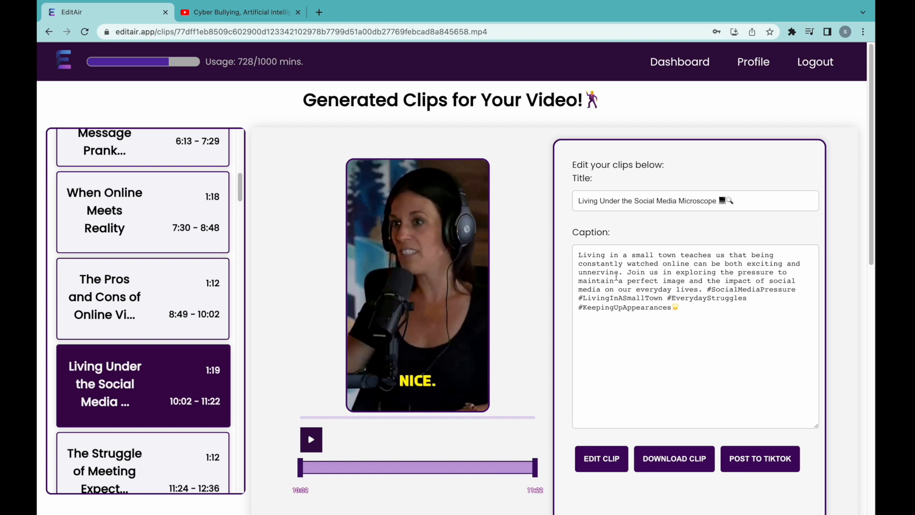
click(311, 439)
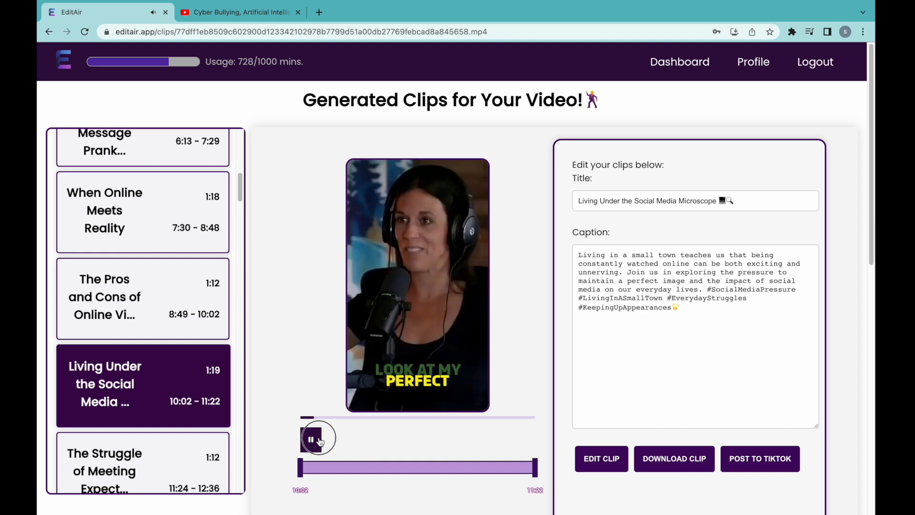
click(317, 438)
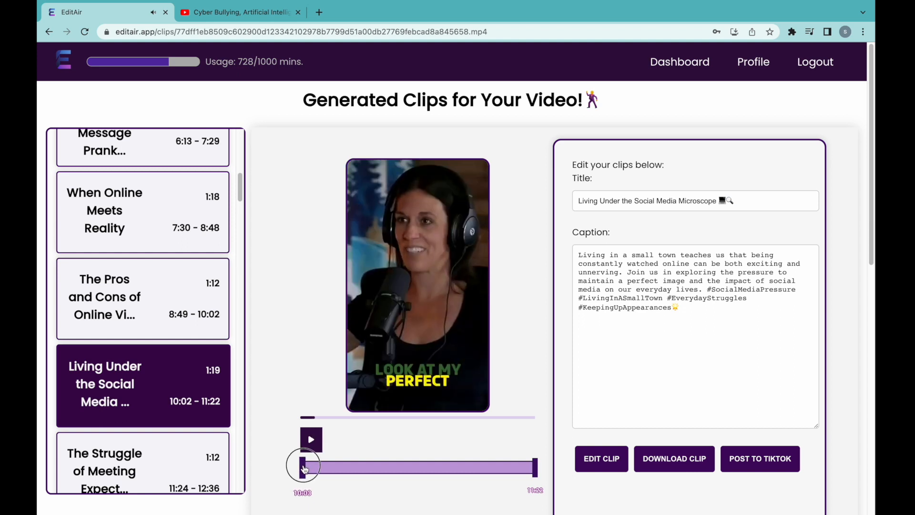
drag(304, 466, 315, 466)
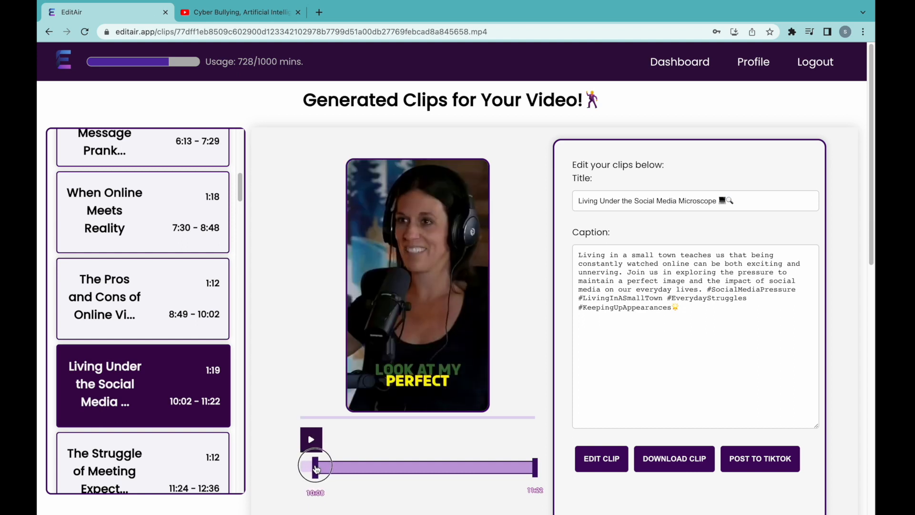
drag(316, 466, 537, 466)
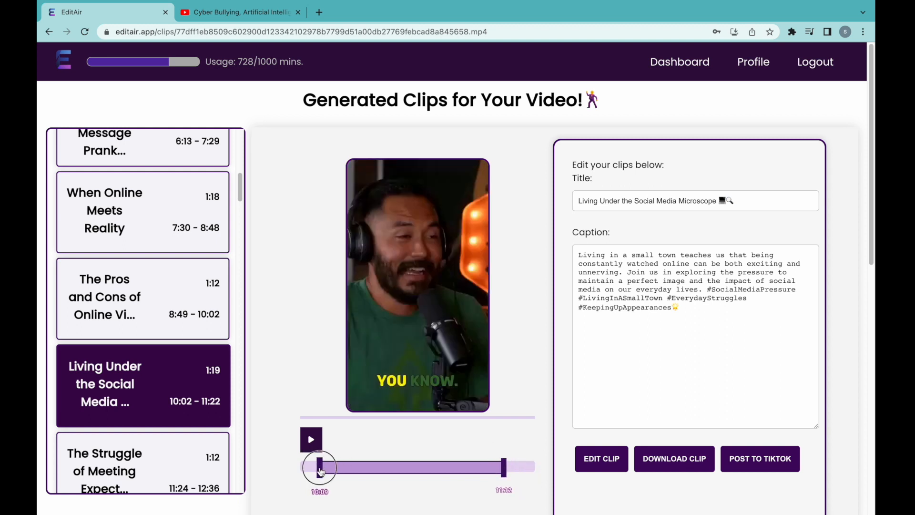
click(311, 438)
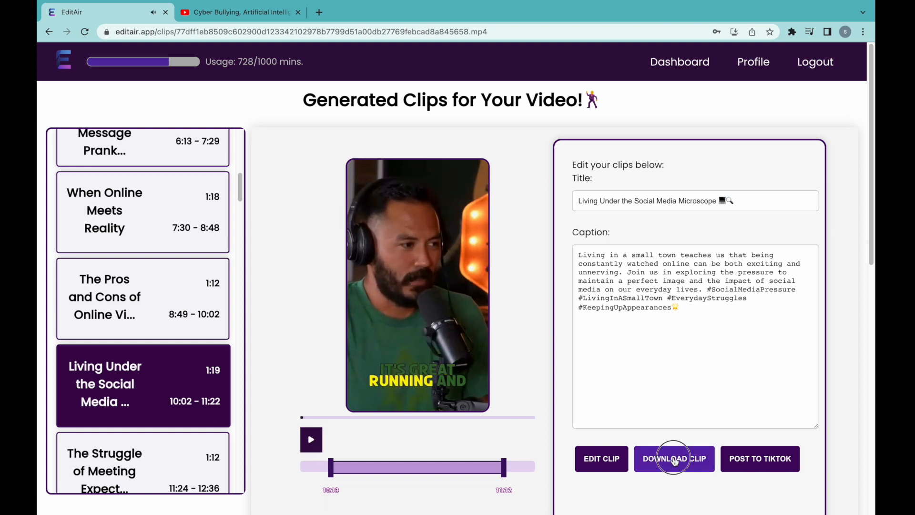
- Download the trimmed clip as an mp4 file
click(674, 459)
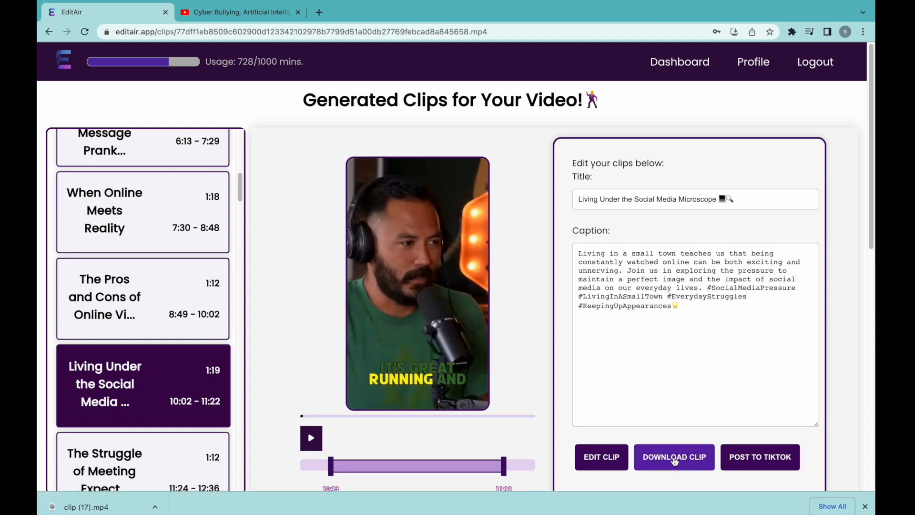